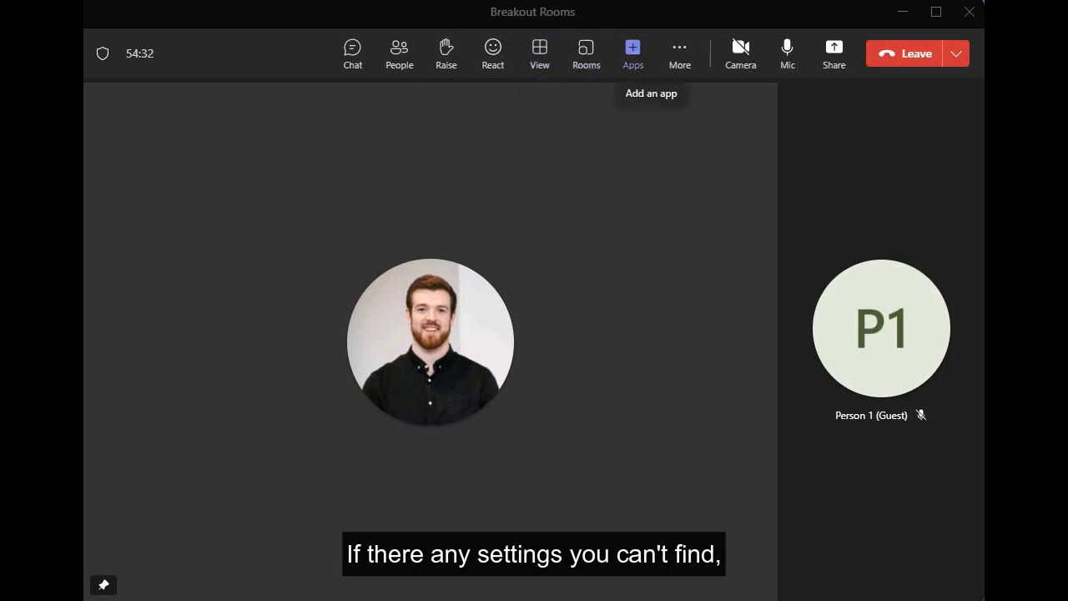
mouse_move(679, 54)
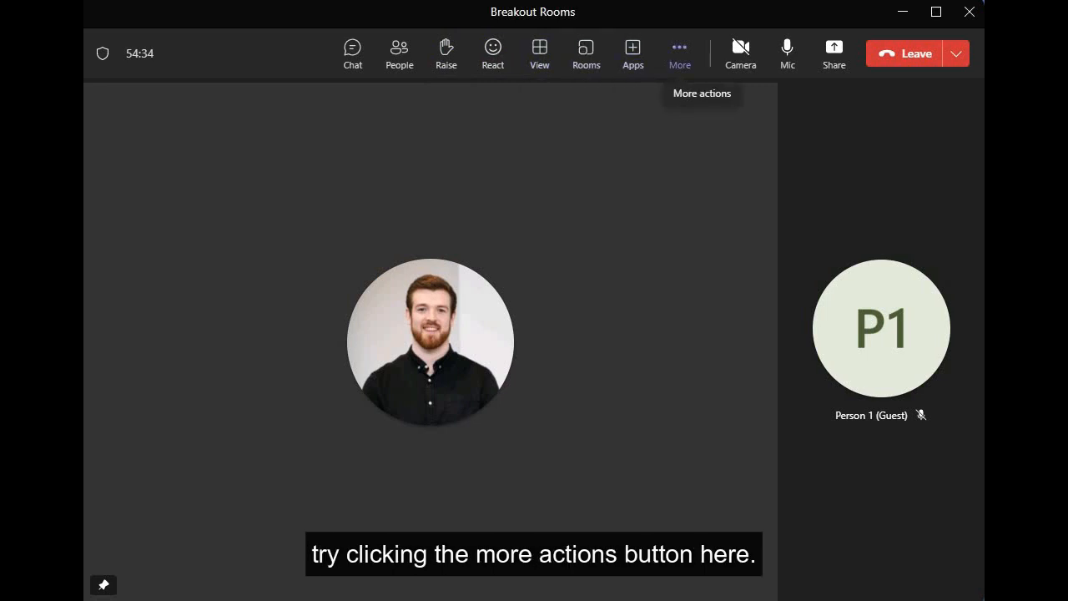
Start breakout room setup for 2 rooms with manual participant assignment.
left_click(679, 53)
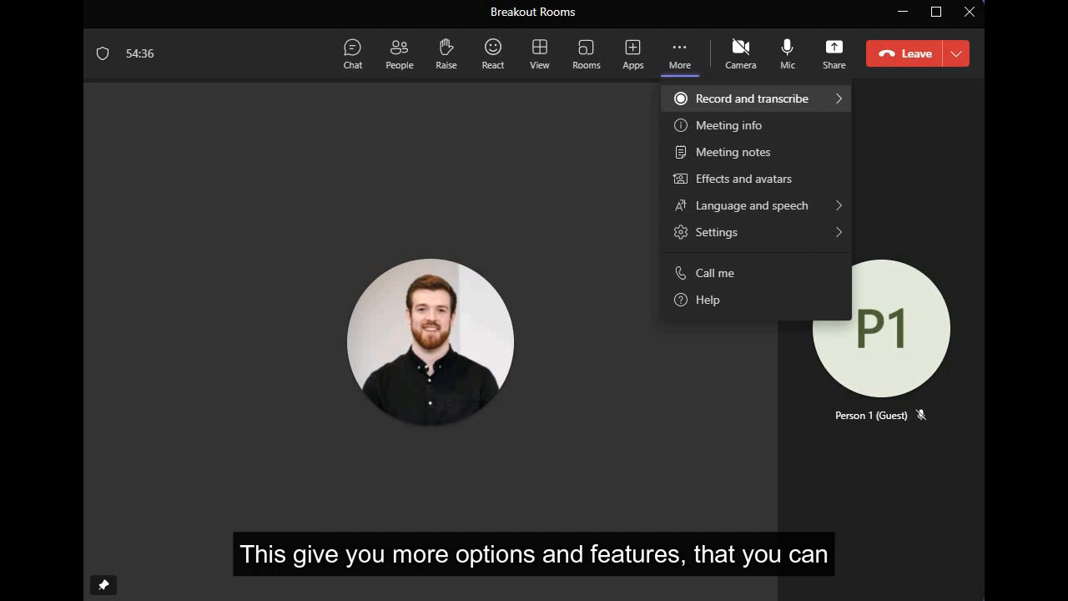
mouse_move(716, 232)
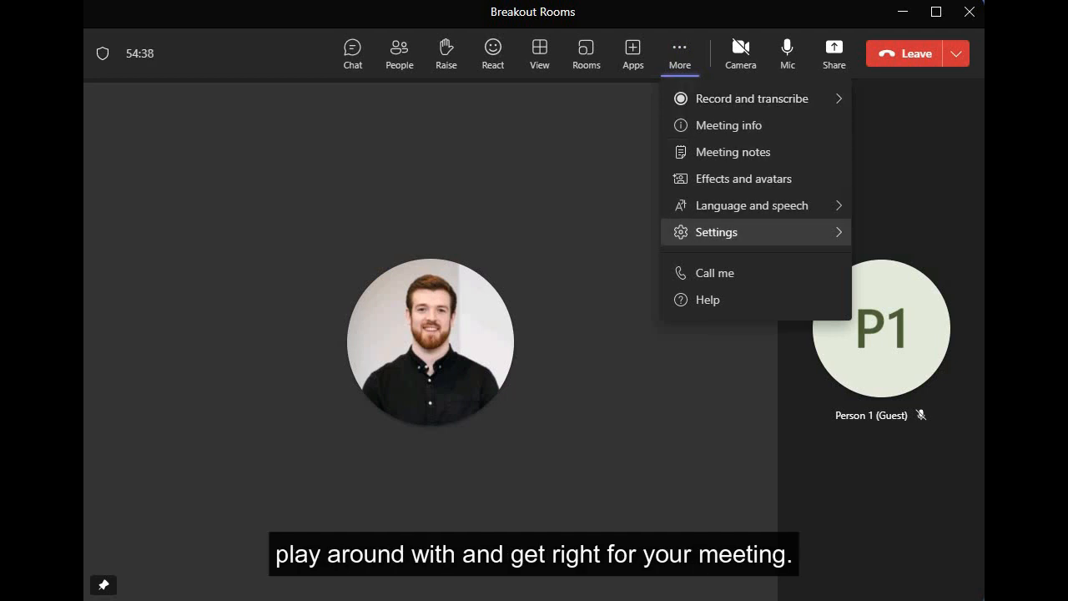
mouse_move(751, 205)
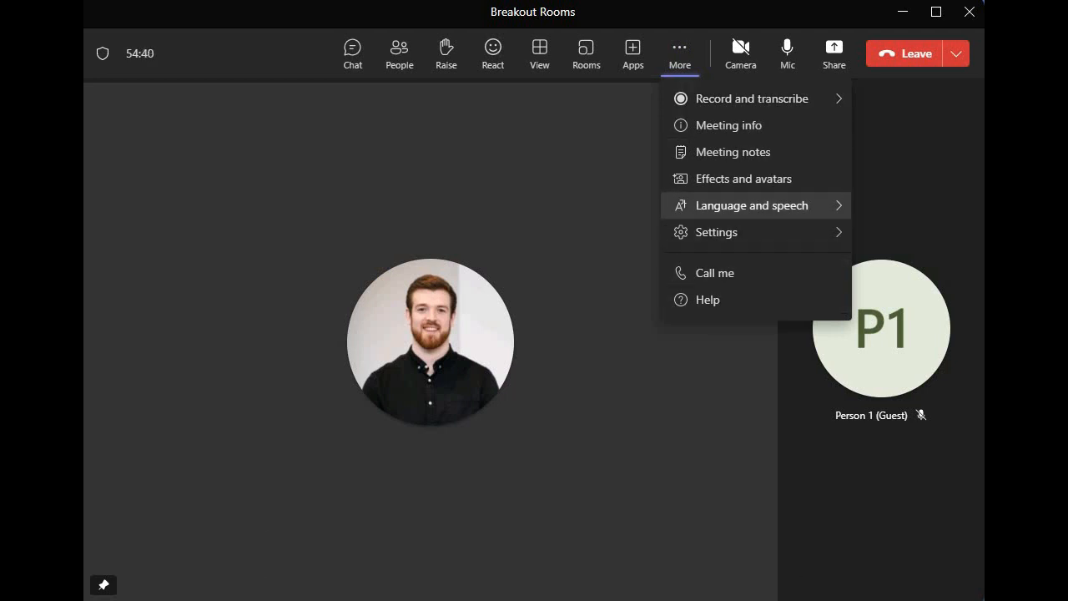
mouse_move(586, 54)
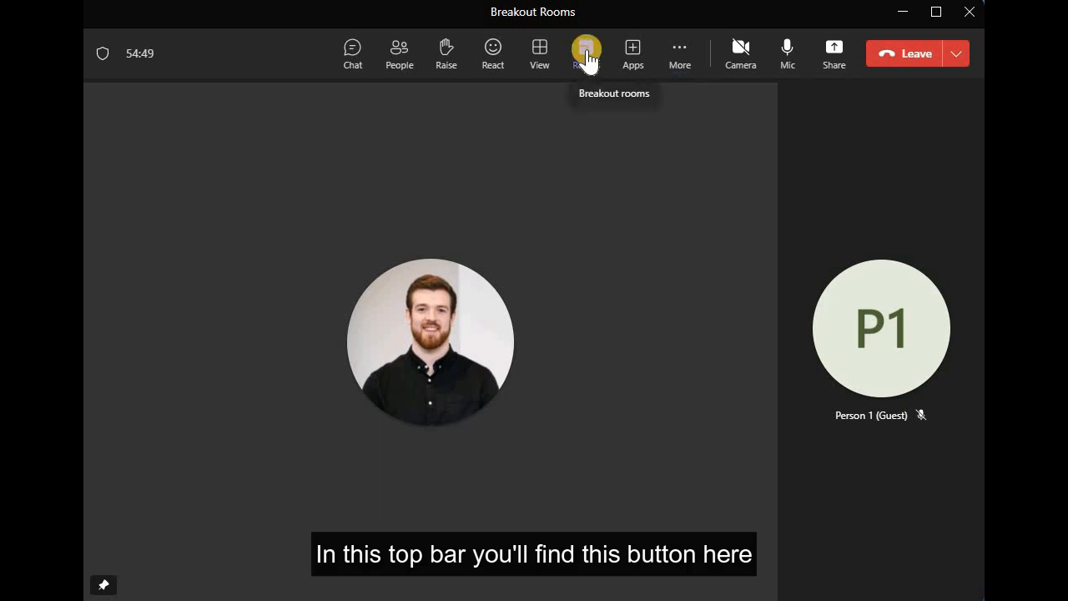
left_click(586, 54)
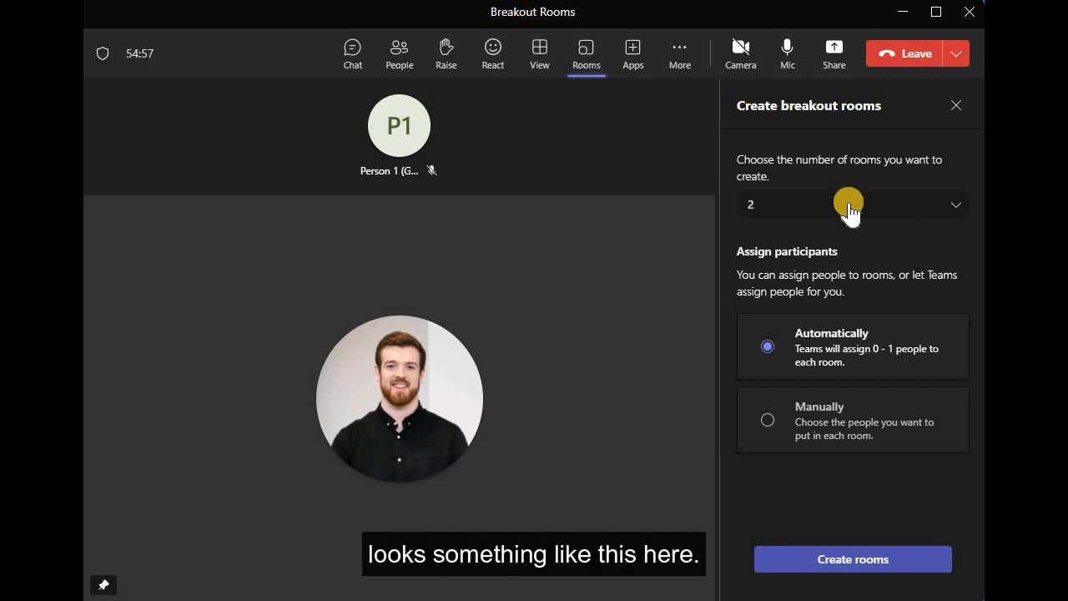
mouse_move(888, 175)
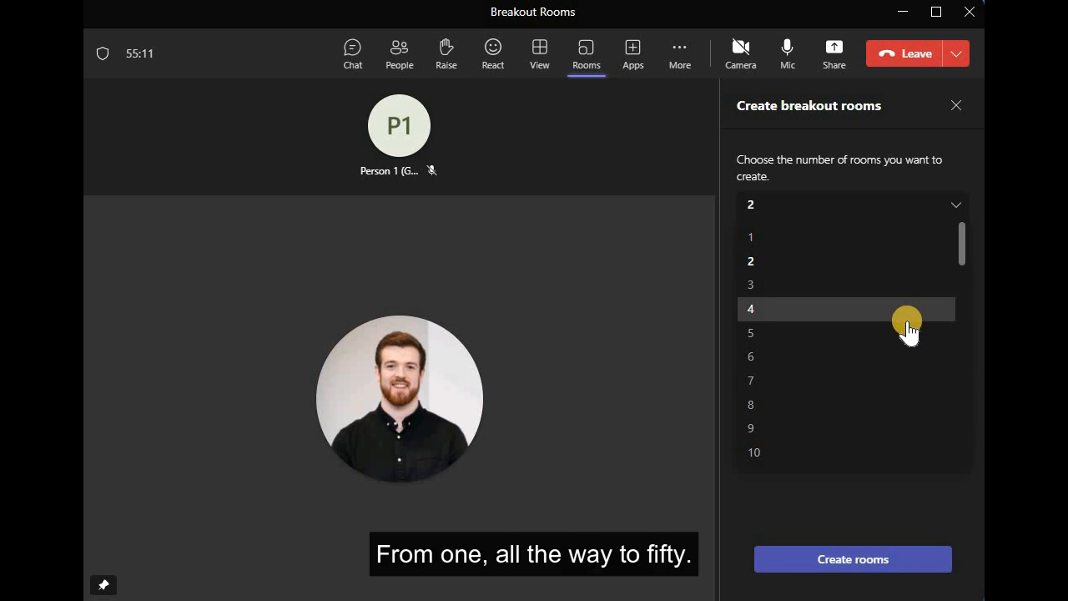
scroll("down", 3)
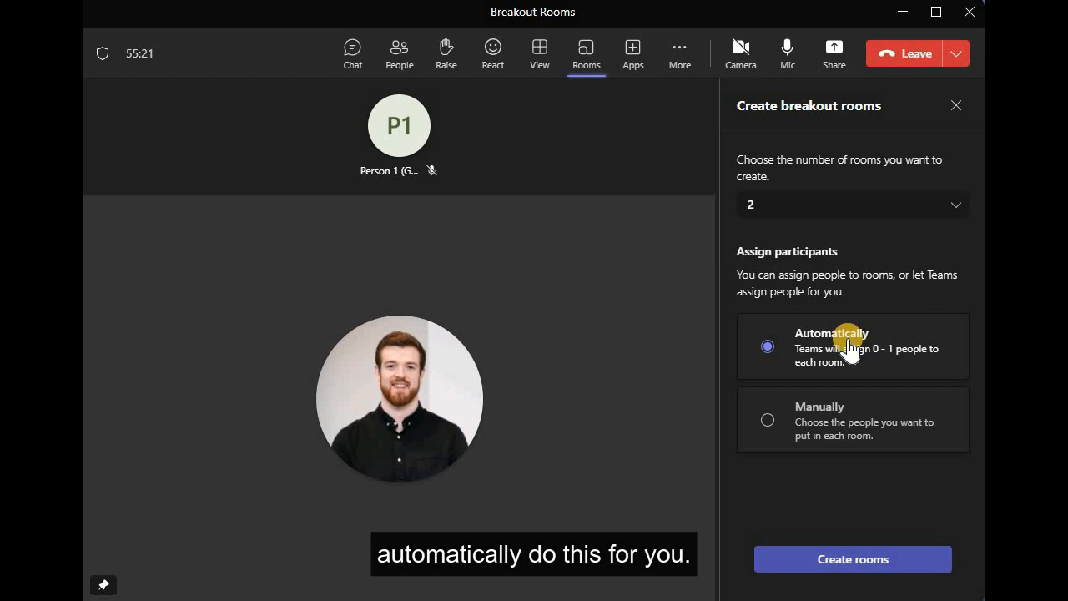
mouse_move(888, 429)
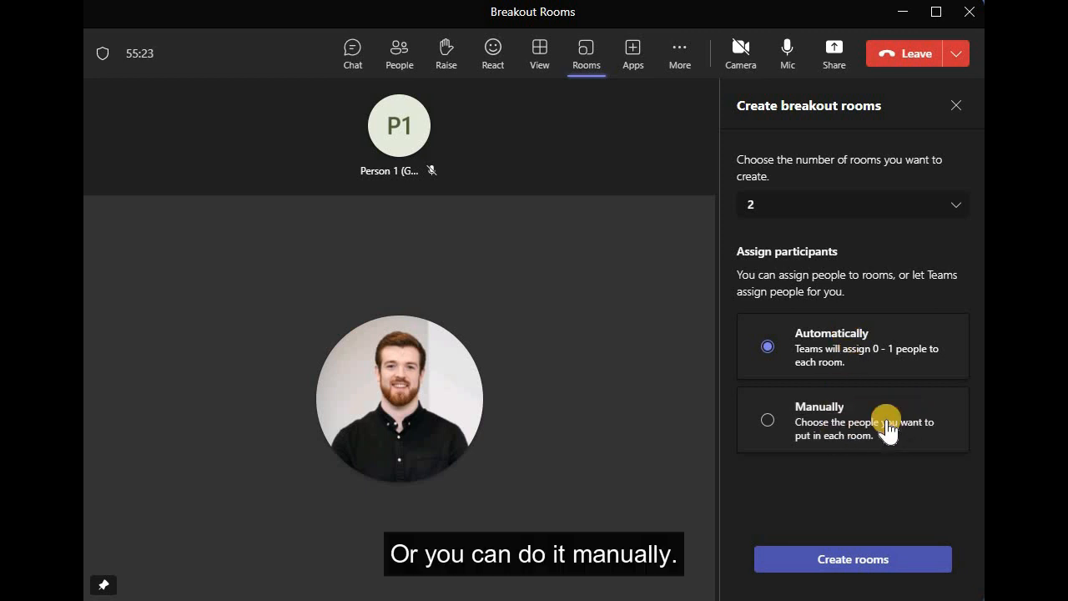
left_click(768, 419)
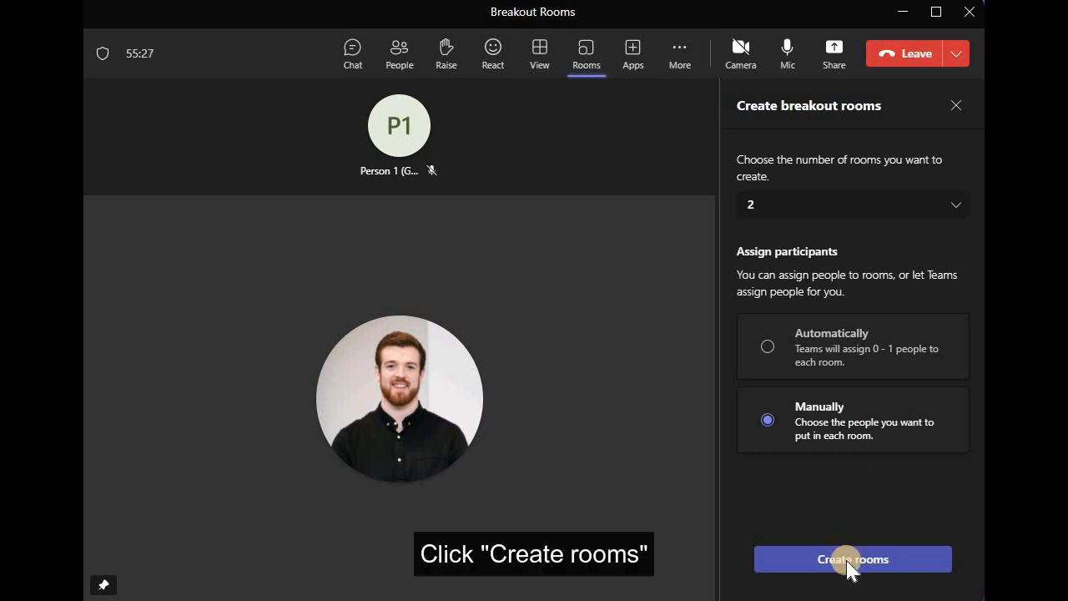
Create the rooms, add rooms up to Room 5, and cancel the remove-all prompt.
left_click(852, 559)
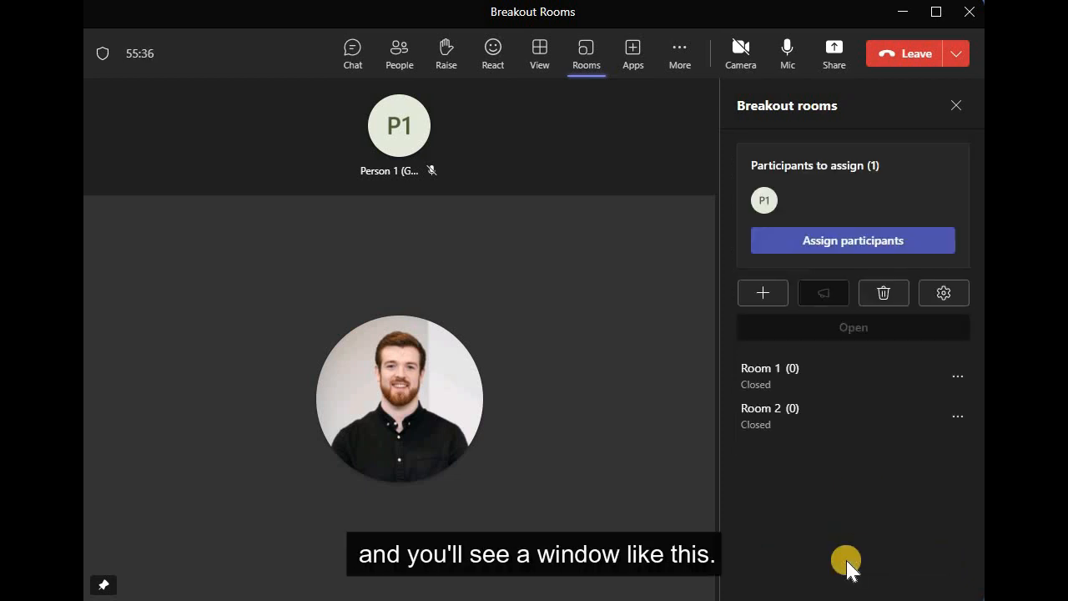
mouse_move(762, 293)
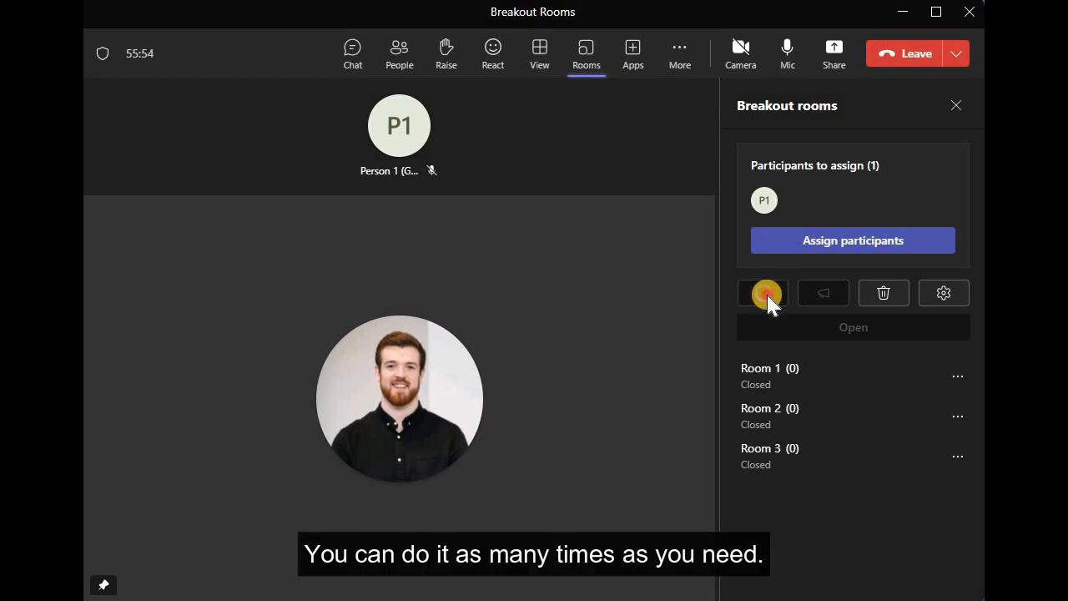
left_click(761, 293)
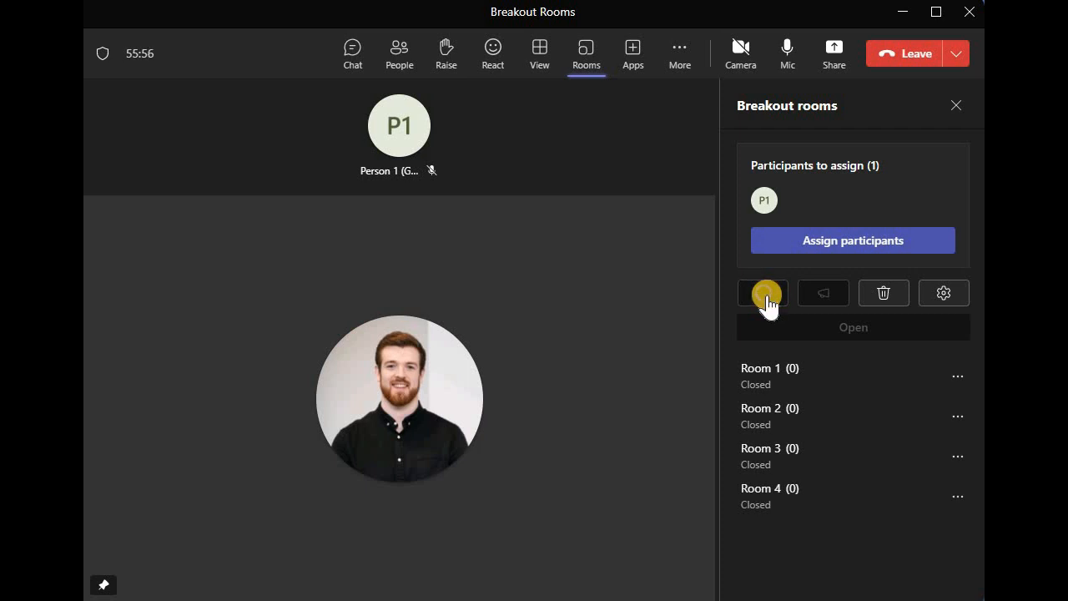
left_click(761, 292)
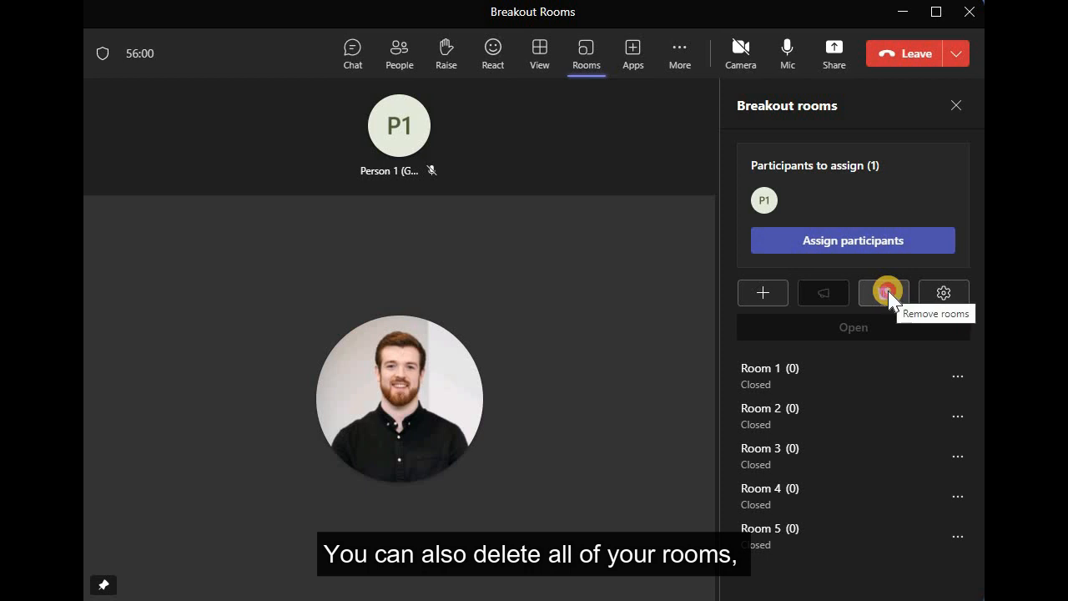
left_click(883, 292)
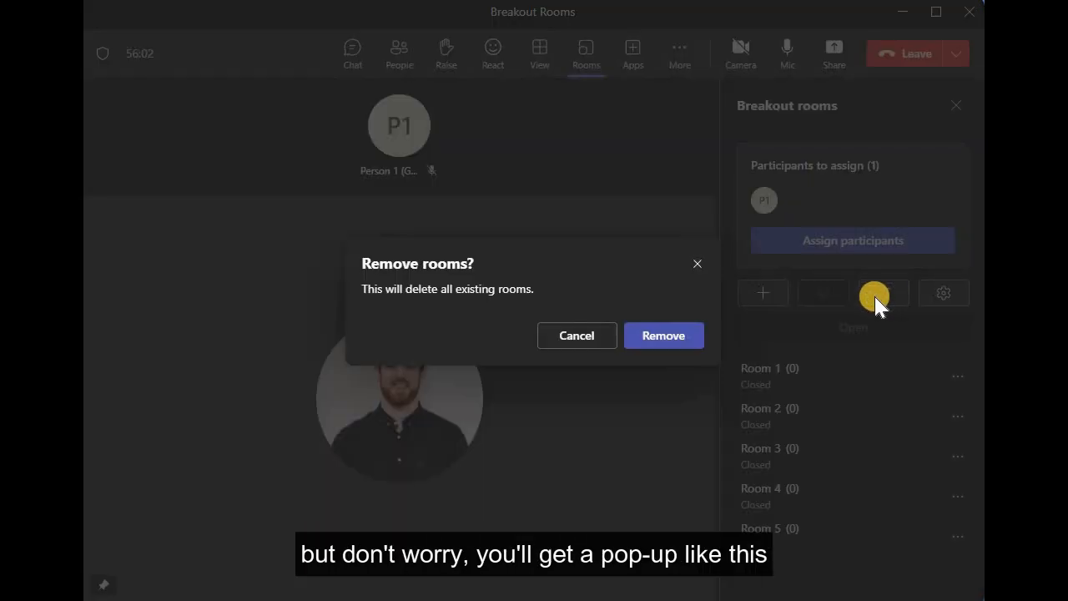
mouse_move(578, 334)
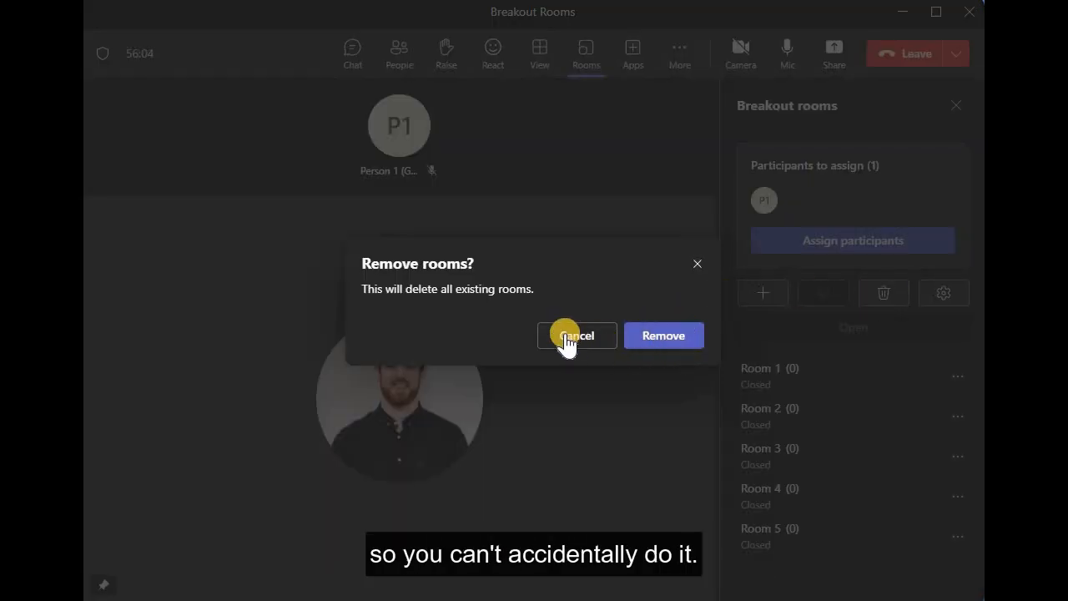
left_click(577, 334)
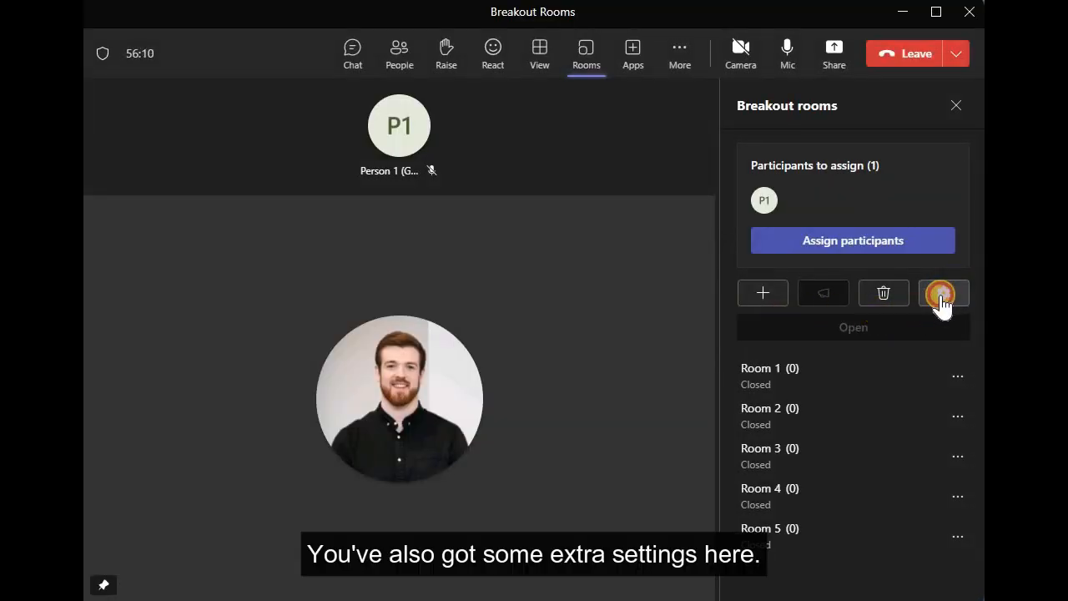
Save room settings leaving presenters off and allowing people to return to the main meeting.
left_click(943, 294)
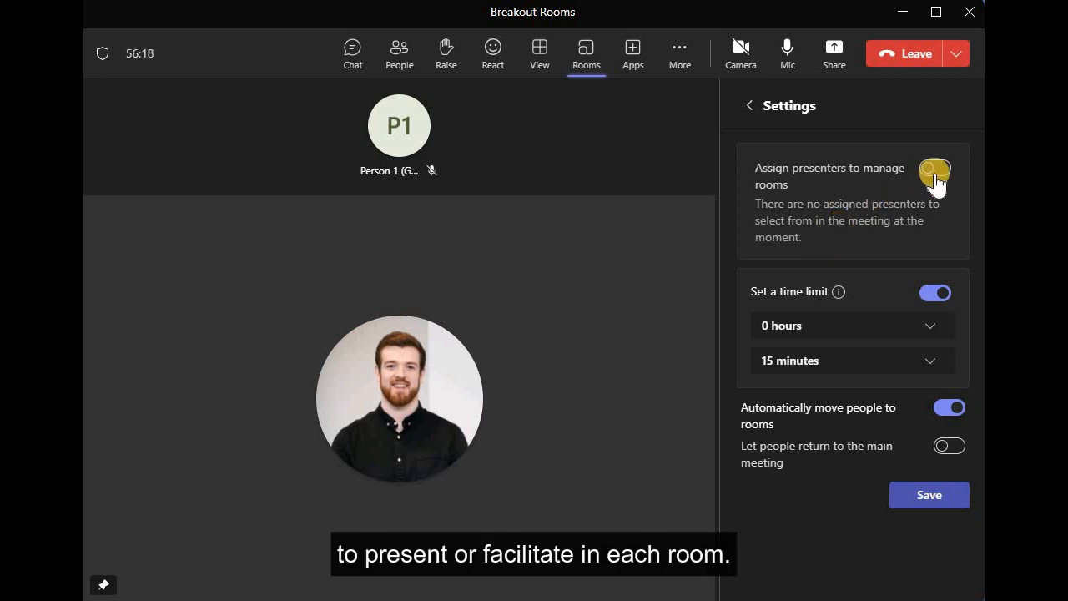
left_click(934, 176)
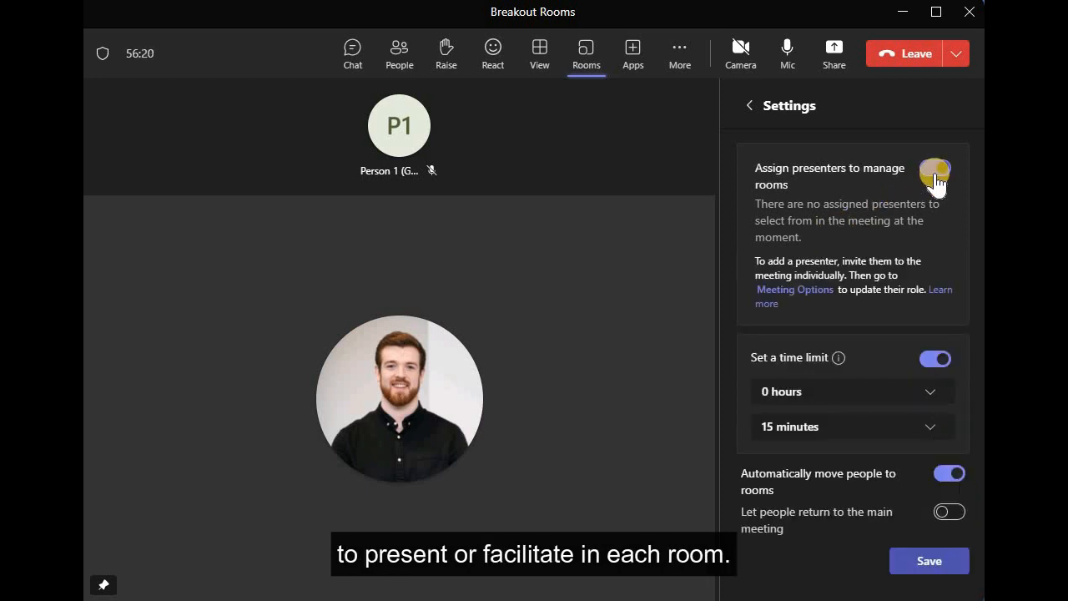
left_click(935, 167)
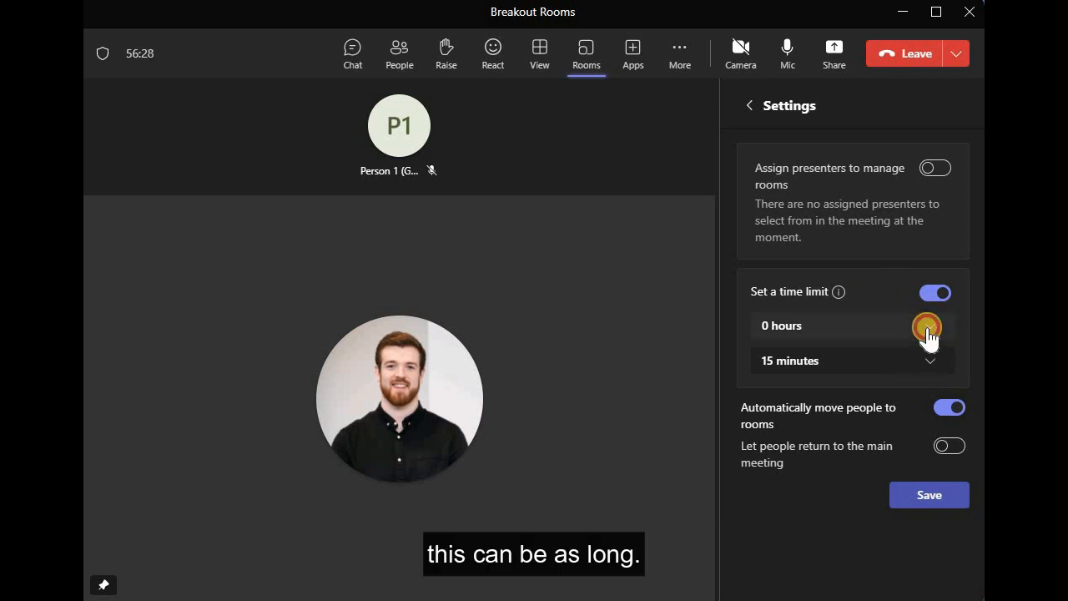
mouse_move(860, 417)
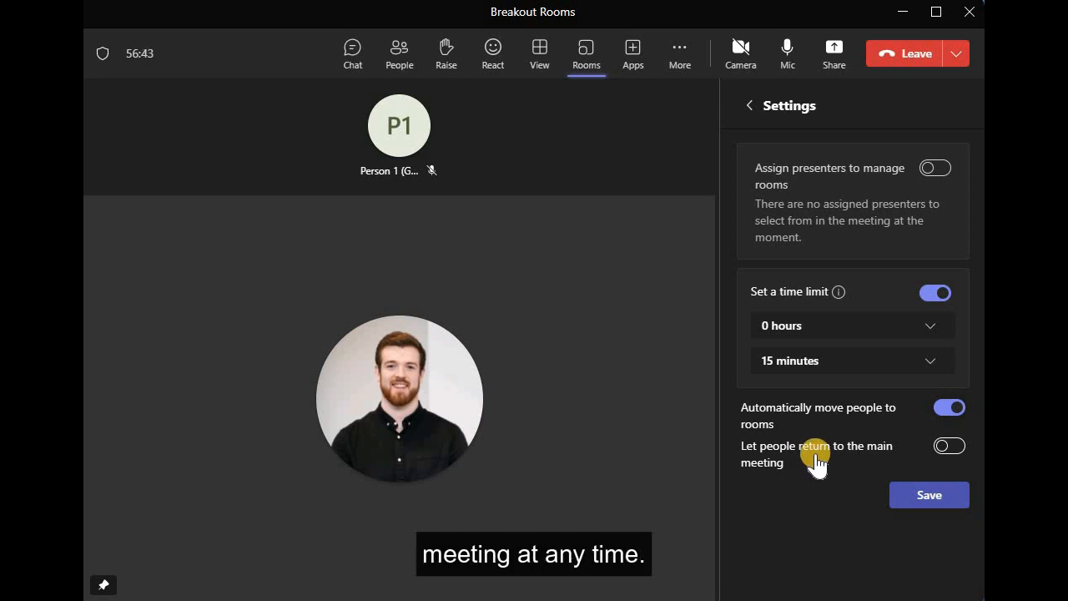
left_click(949, 444)
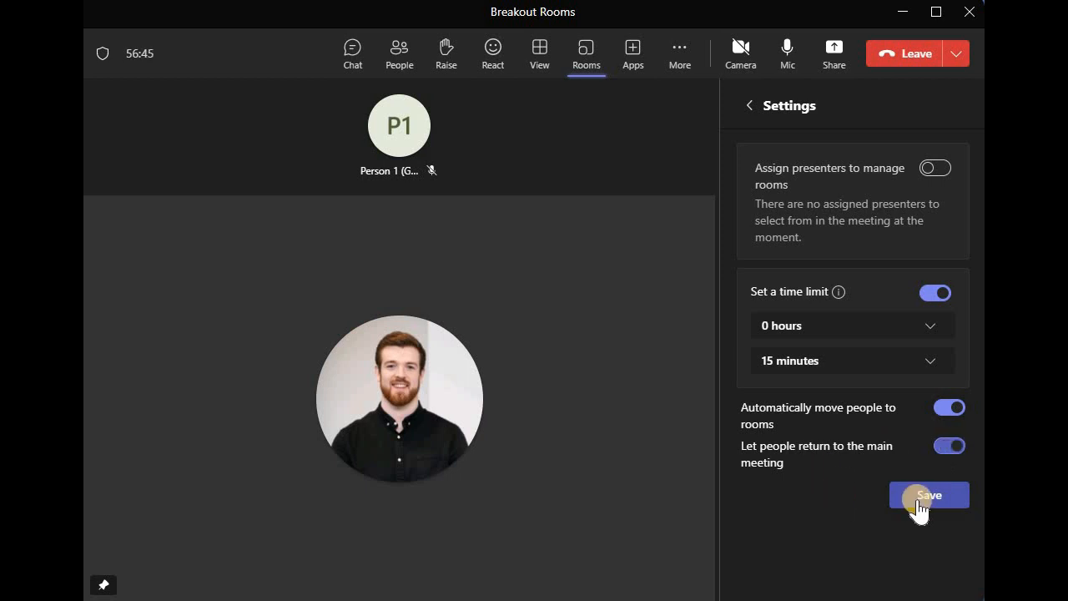
left_click(928, 494)
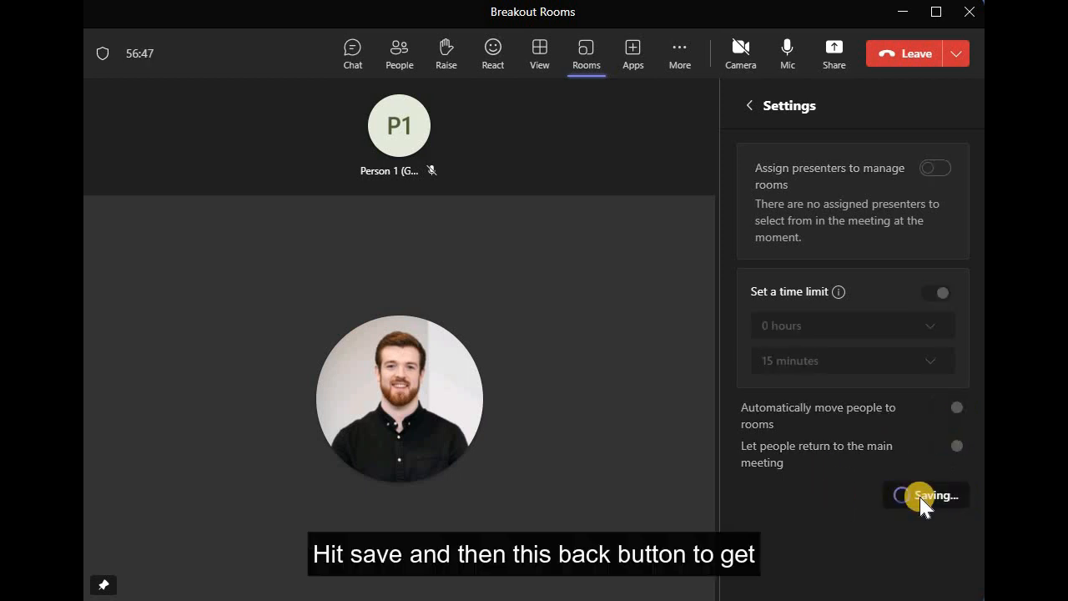
left_click(925, 494)
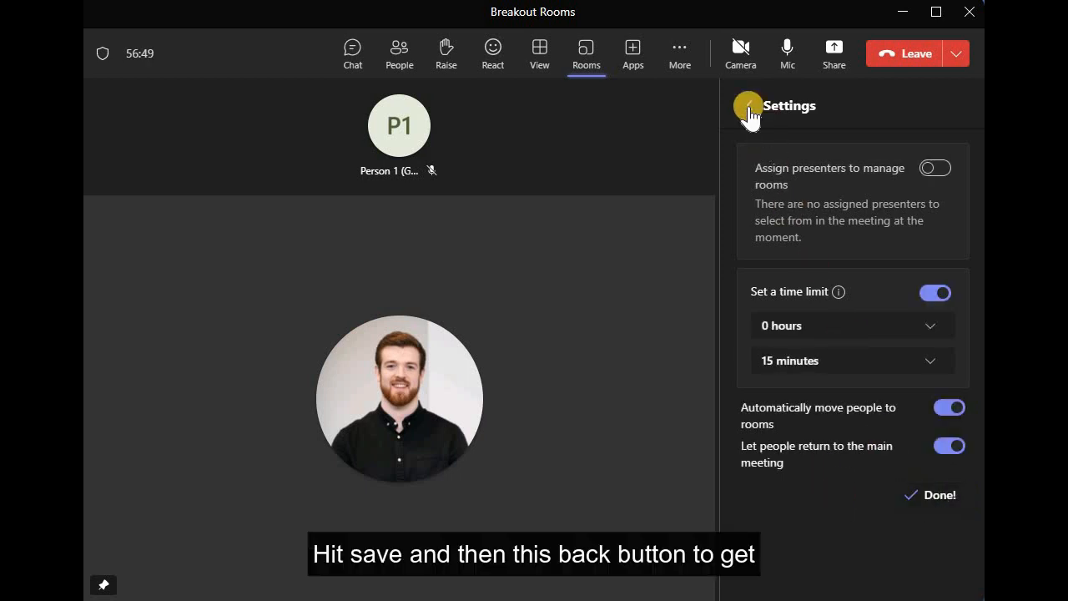
Assign the guest participant Person 1 to Room 2 and save the assignments.
left_click(748, 107)
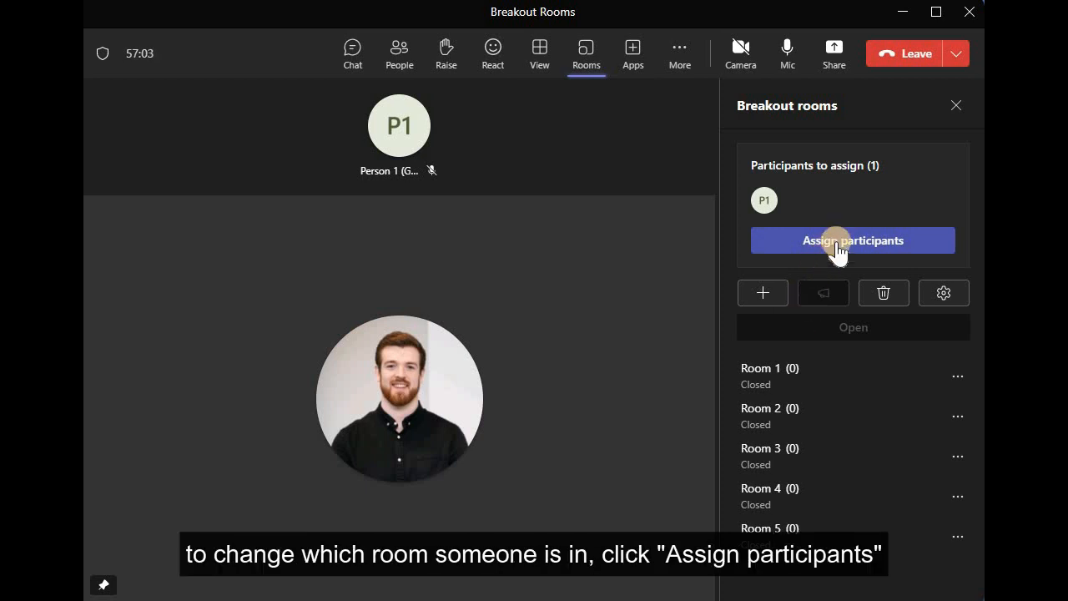
left_click(853, 241)
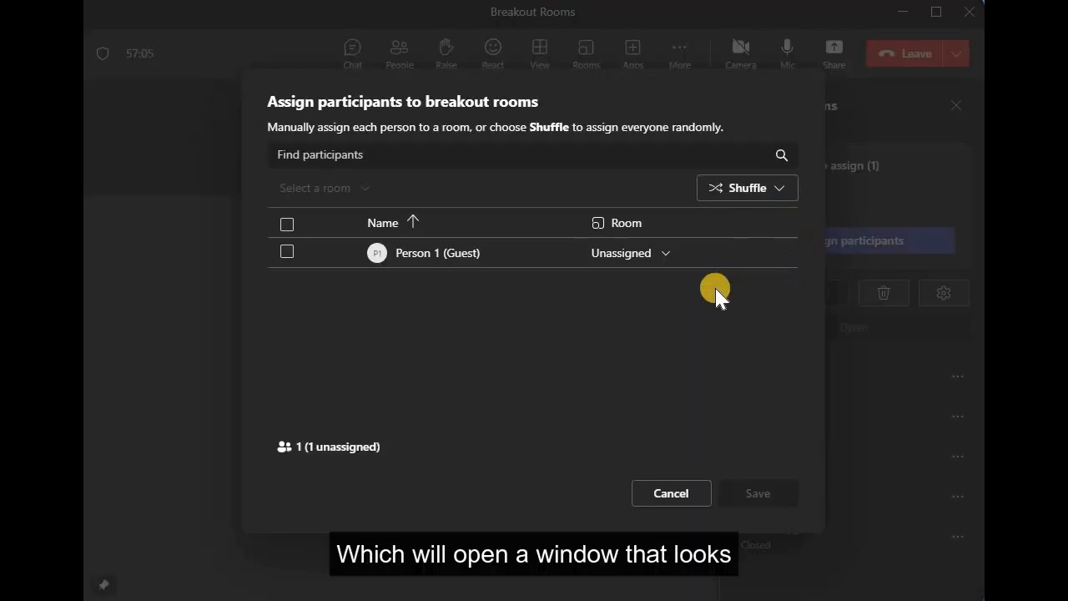
mouse_move(518, 321)
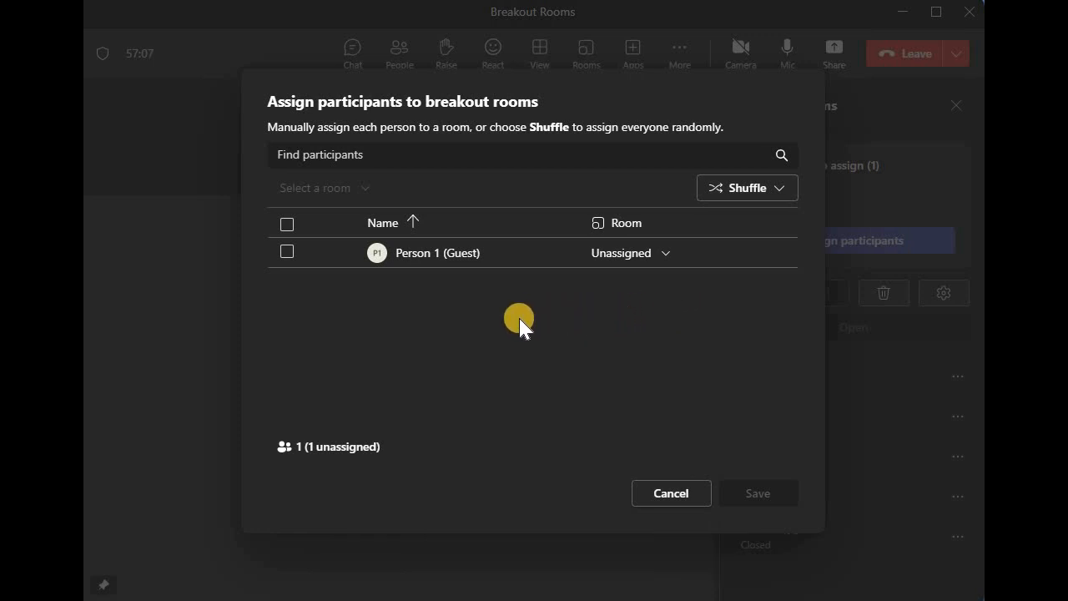
mouse_move(451, 337)
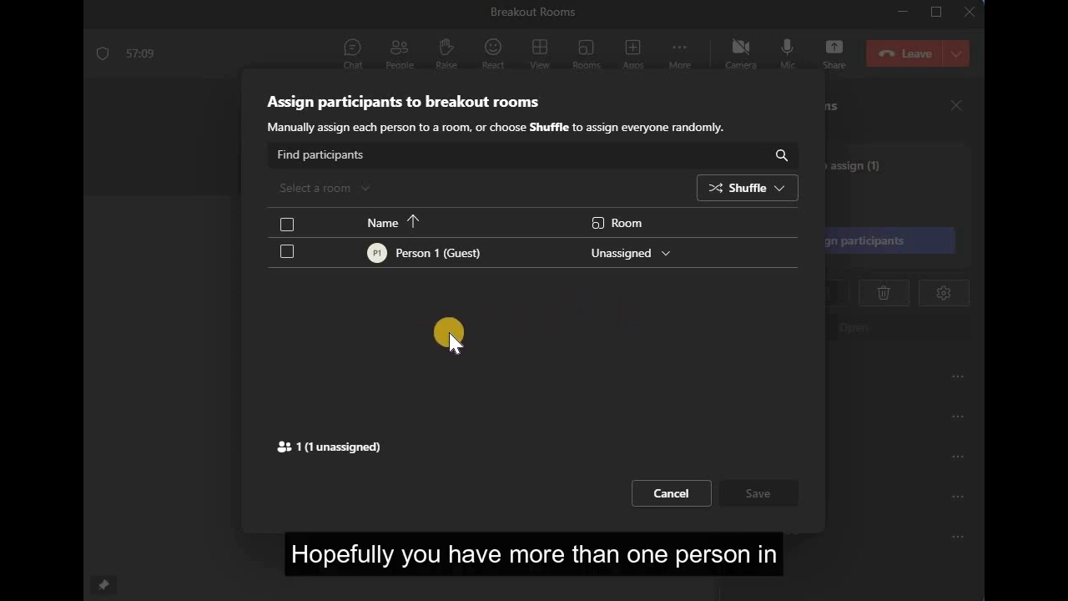
mouse_move(400, 444)
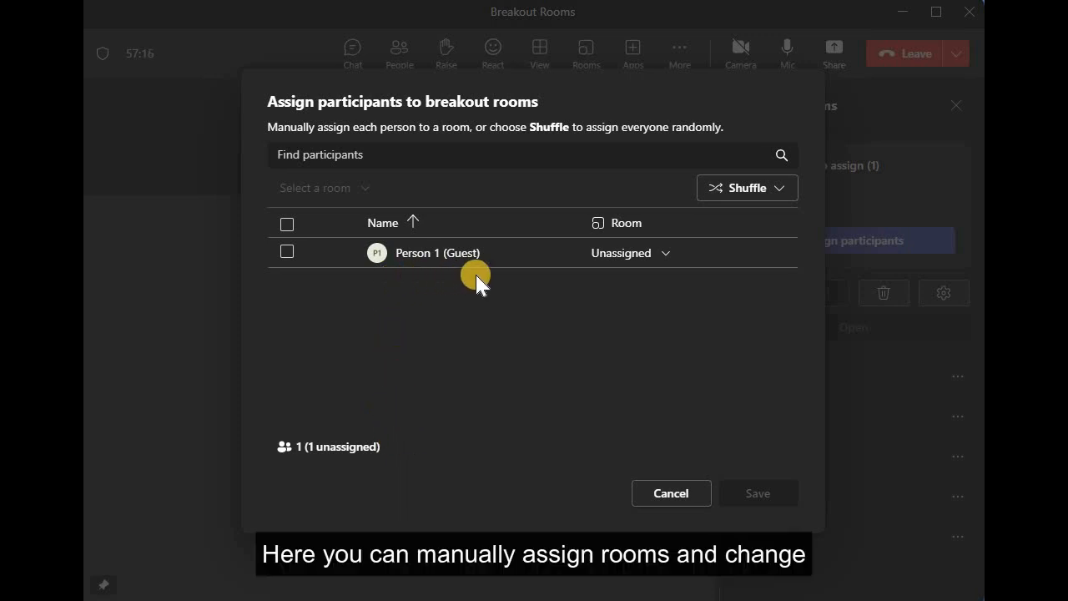
mouse_move(588, 280)
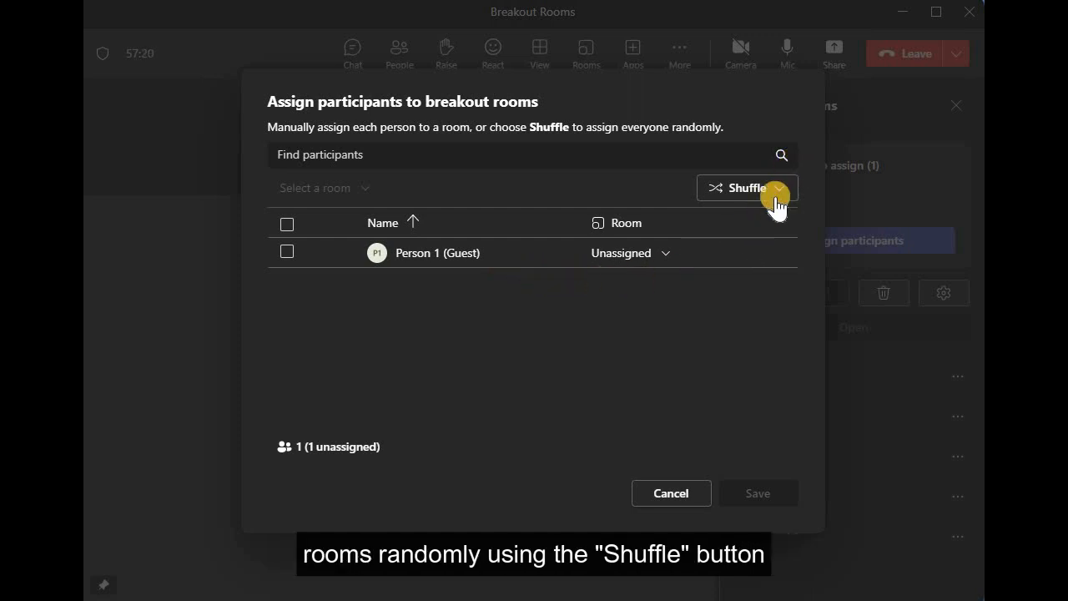
left_click(778, 187)
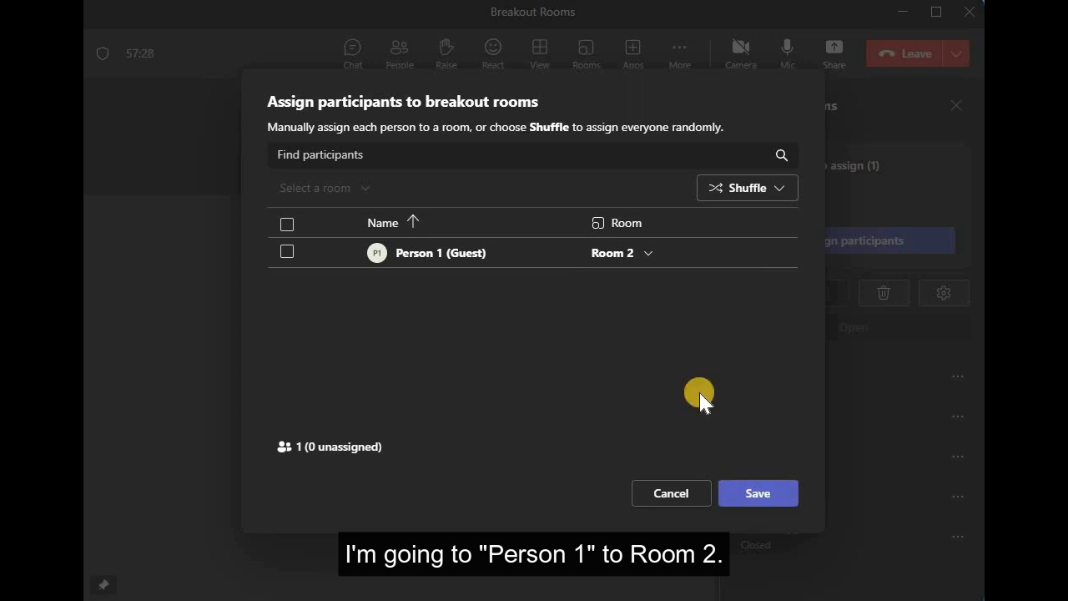
mouse_move(650, 304)
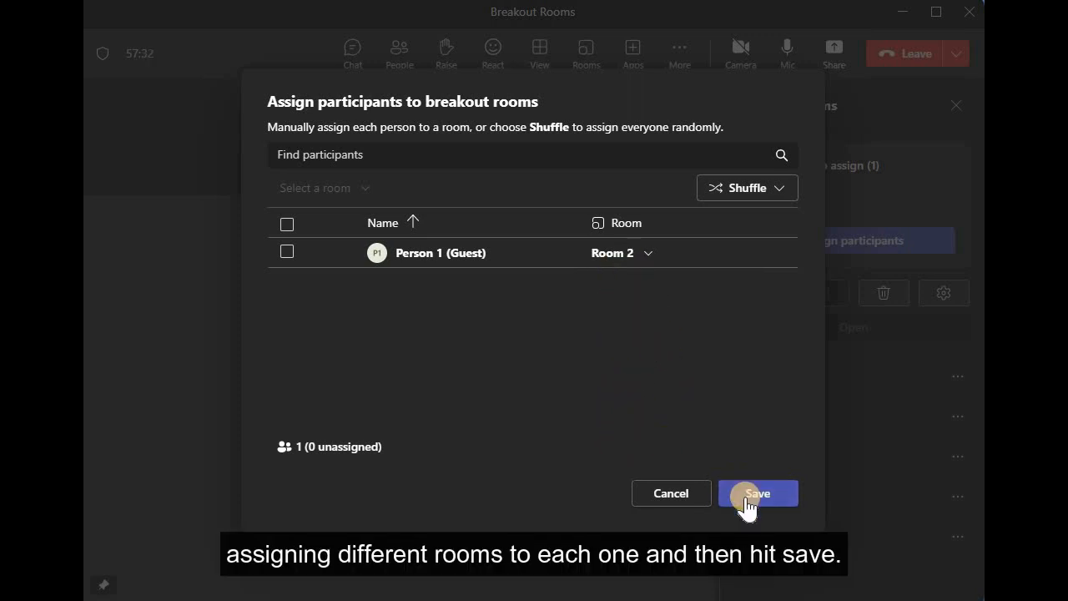
left_click(758, 494)
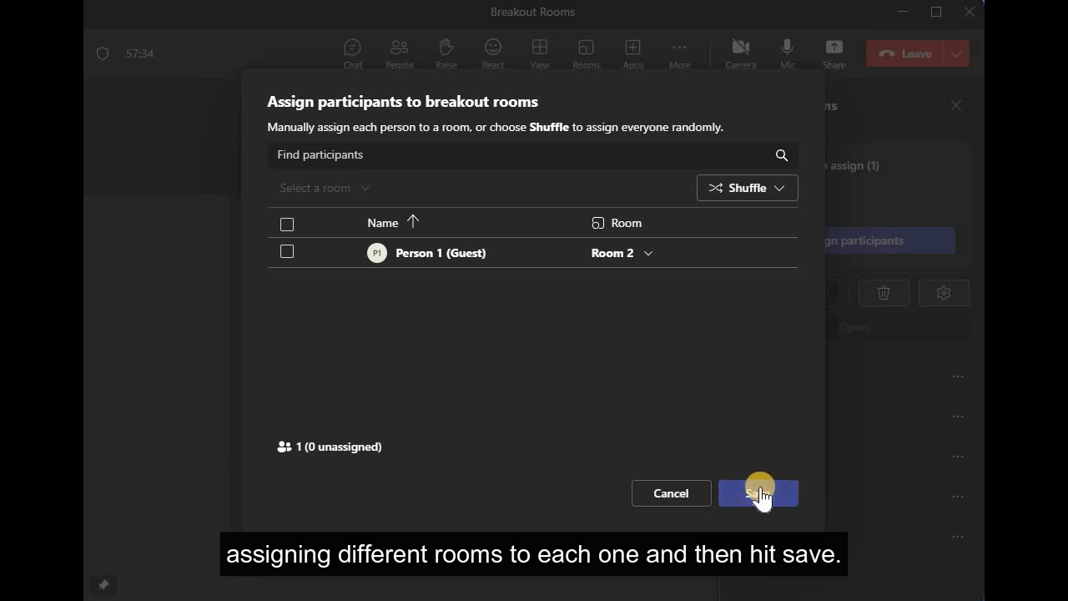
Confirm the assignments and open all breakout rooms so the guest moves into Room 2.
left_click(758, 492)
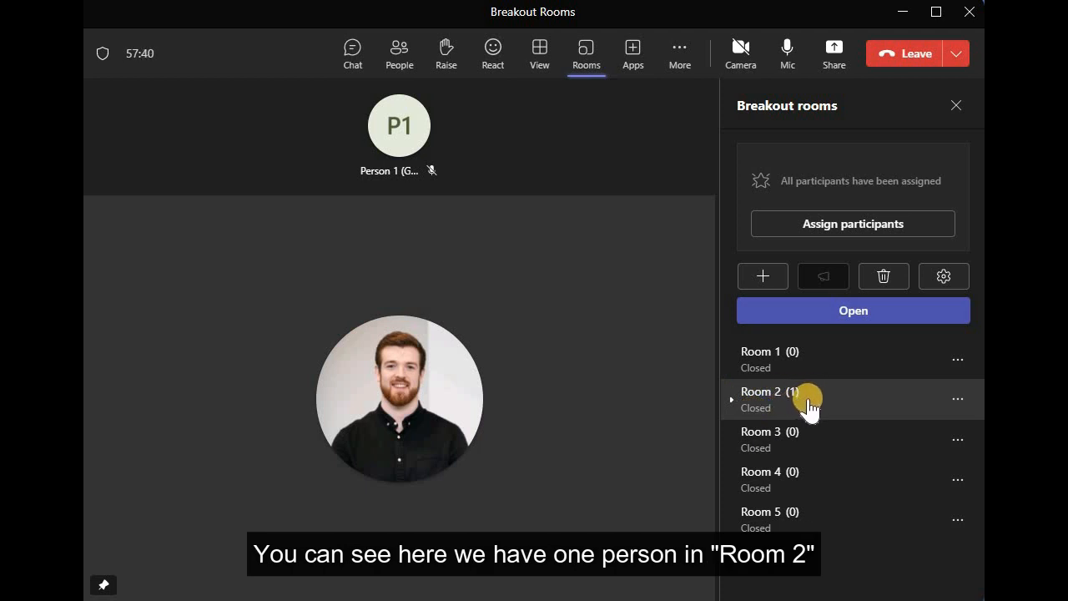
left_click(852, 309)
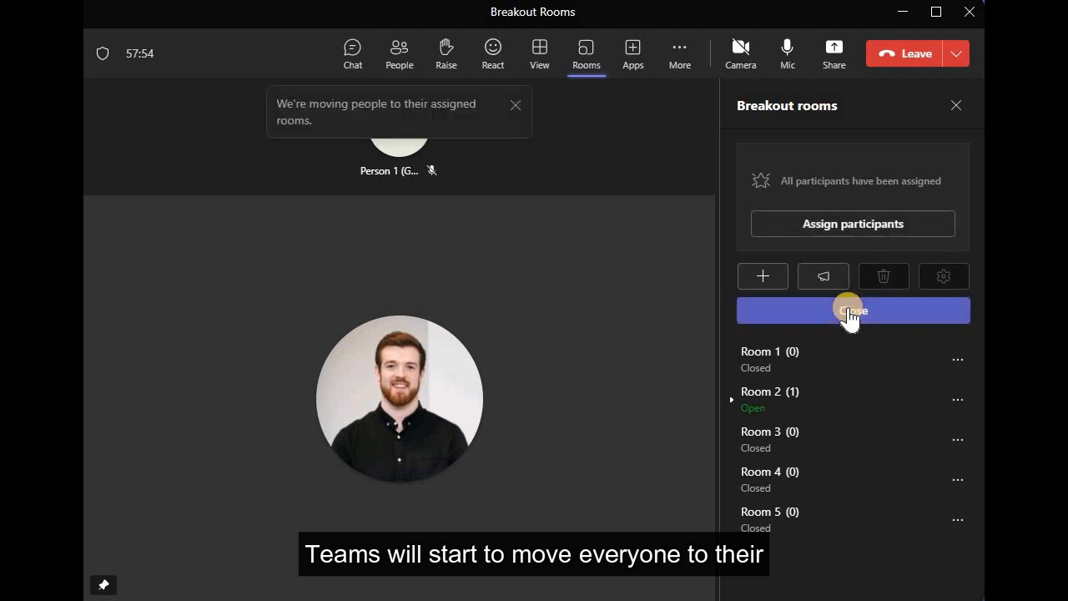
mouse_move(865, 254)
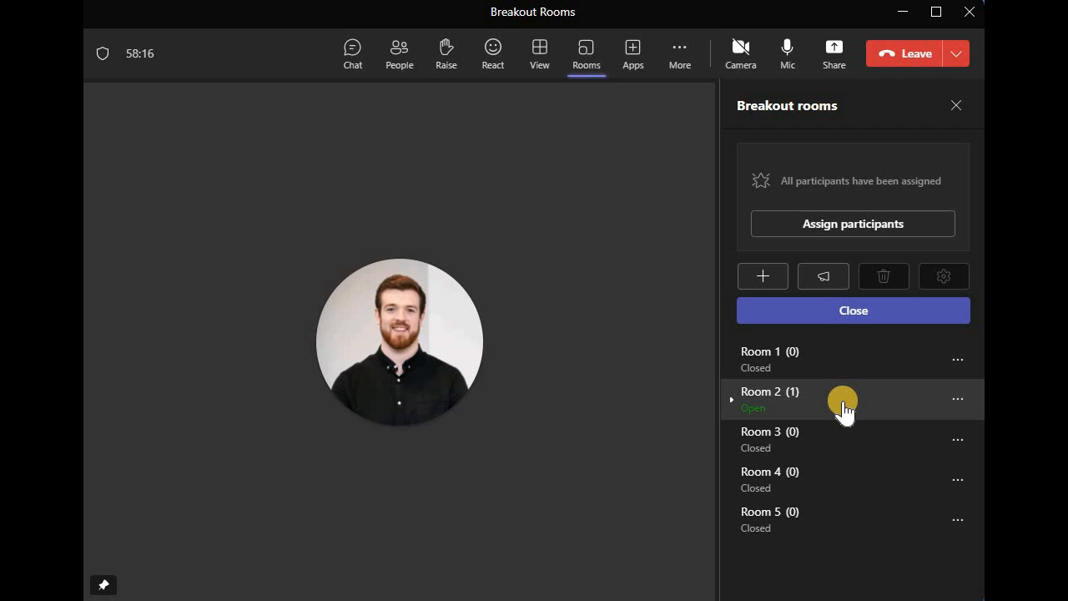
left_click(958, 397)
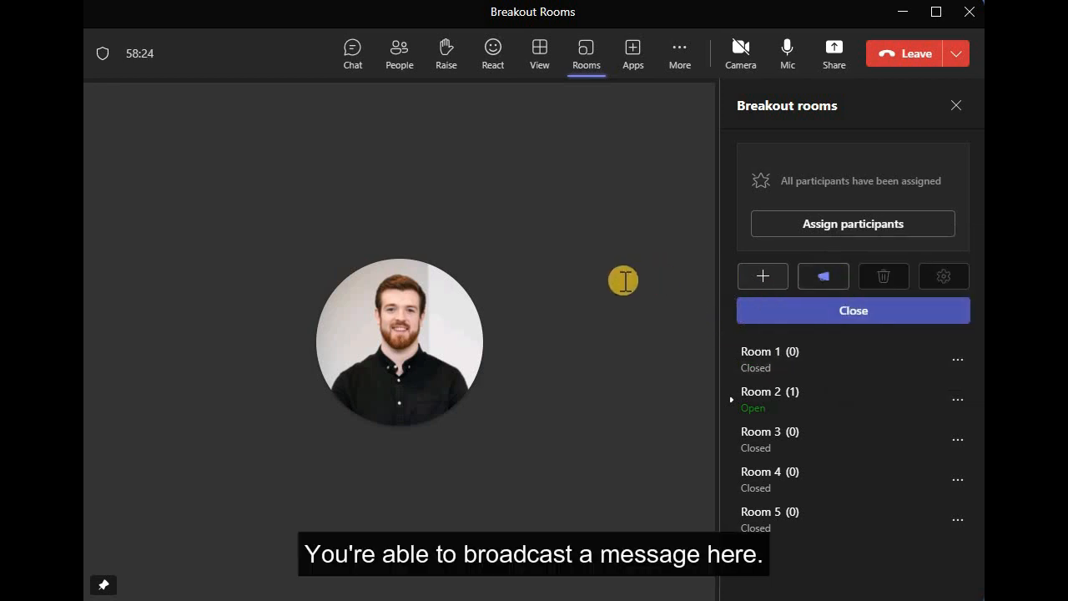
Send the announcement "There's 2 minutes left!" to every breakout room.
left_click(821, 276)
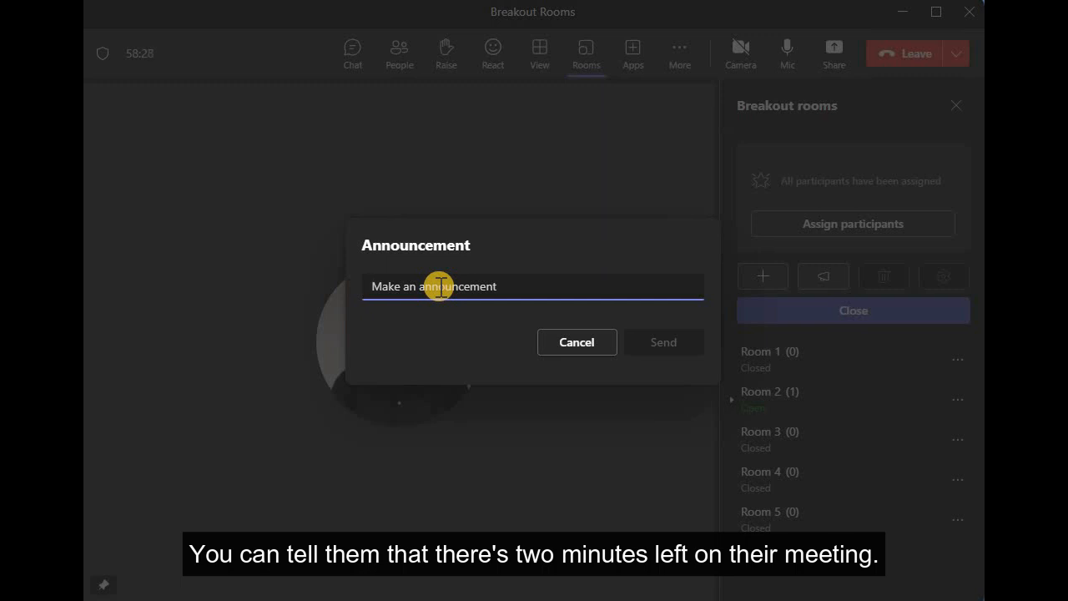
type("T")
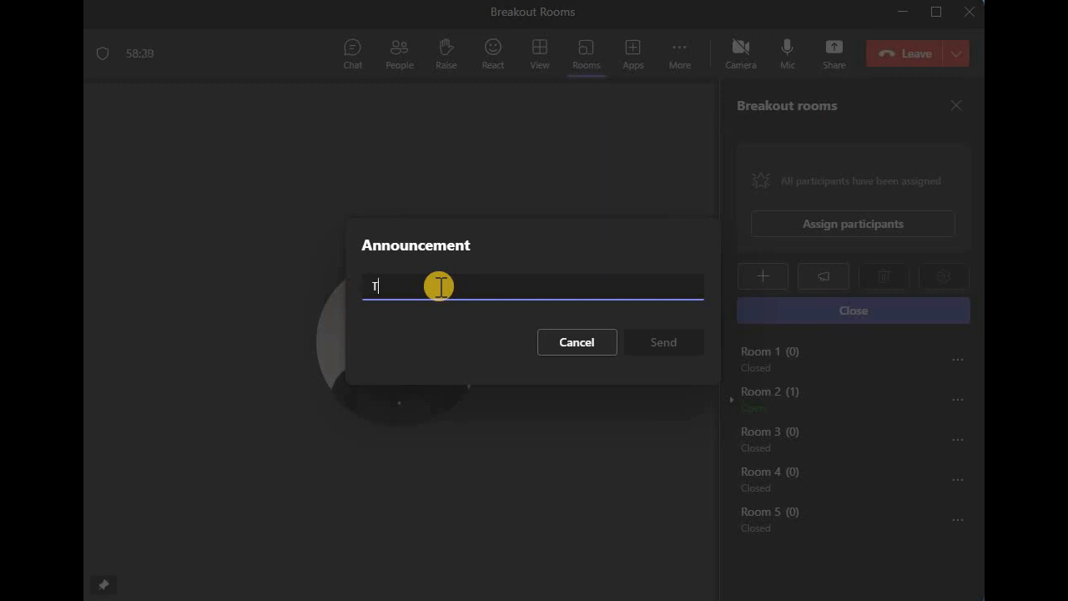
type("There's 2 minutes")
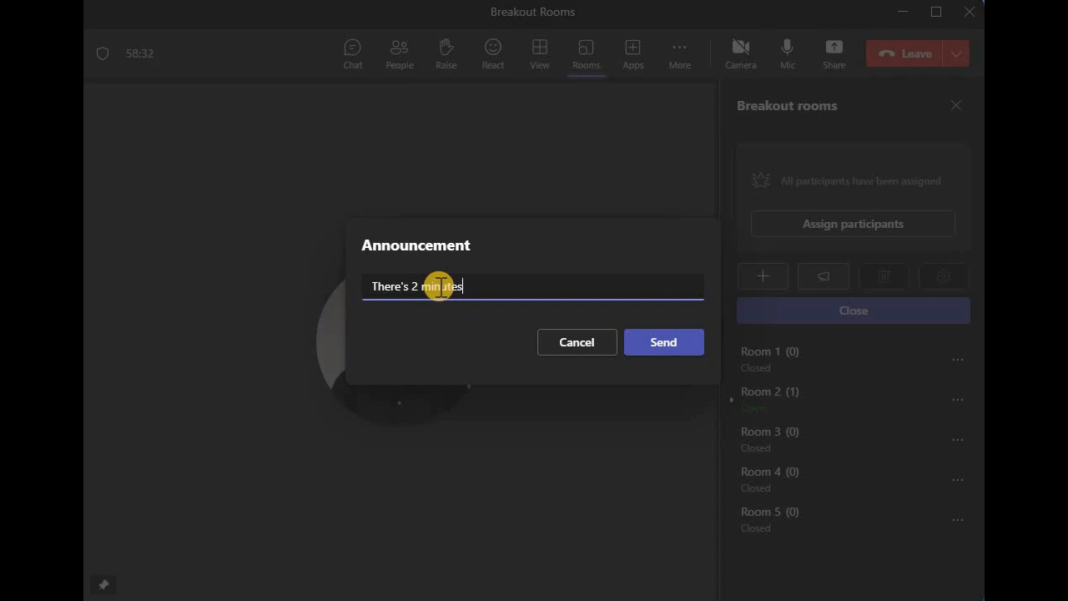
type("left!")
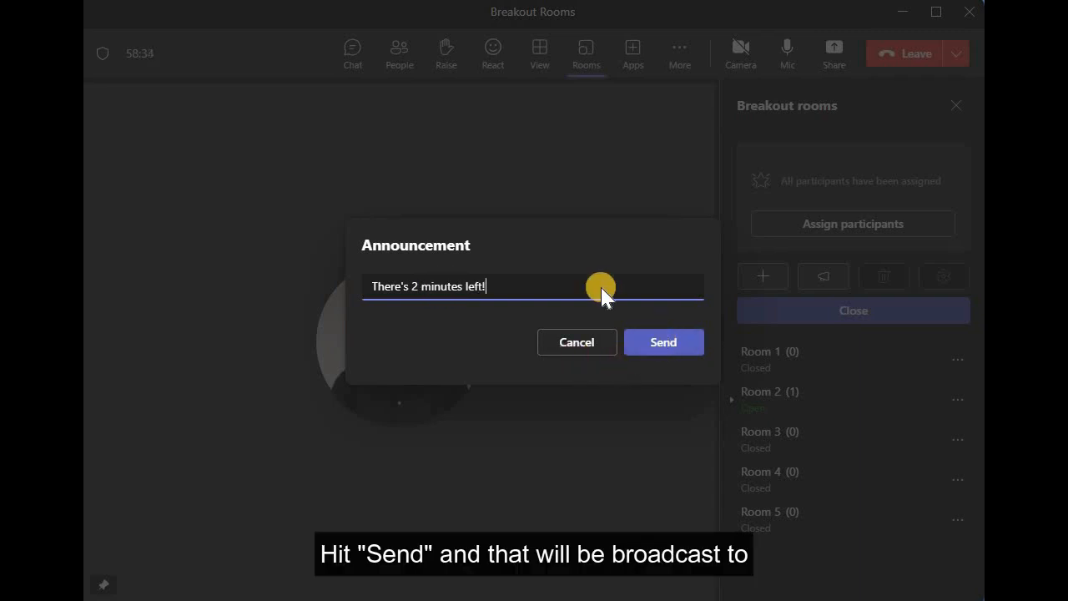
left_click(665, 342)
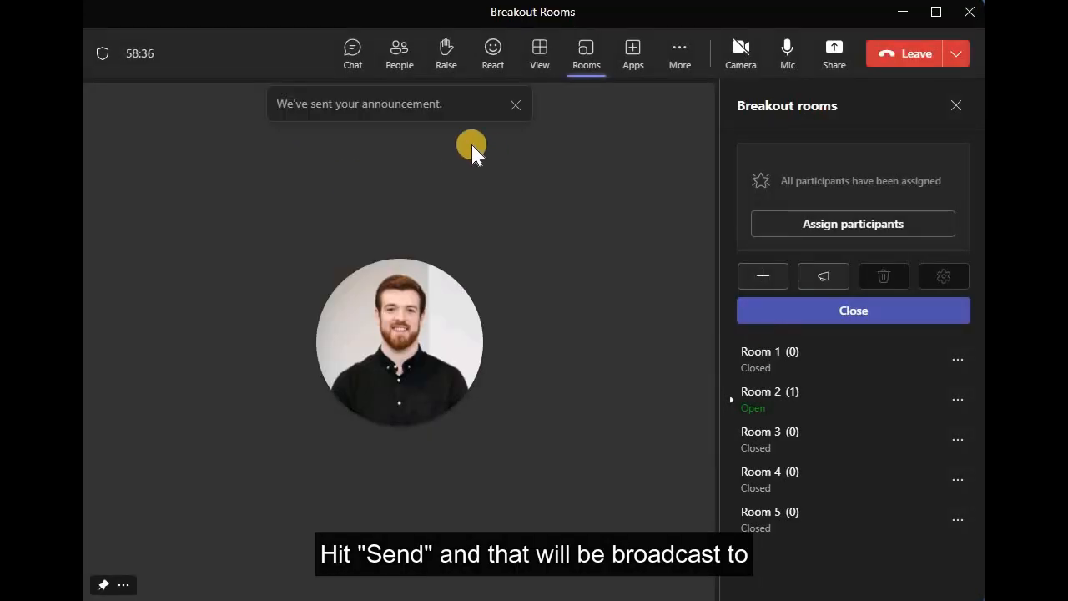
mouse_move(431, 184)
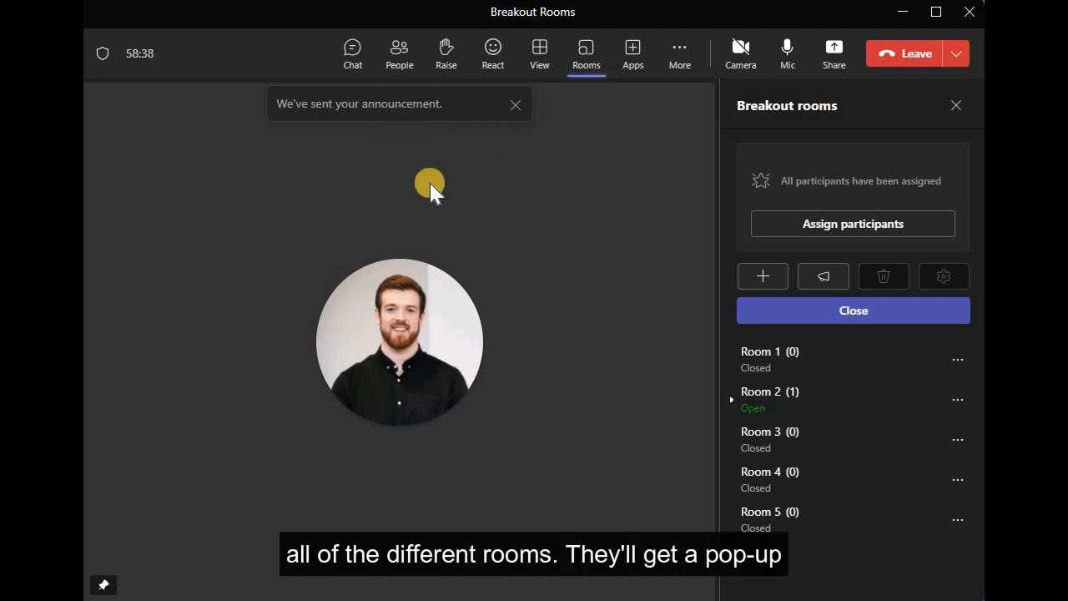
mouse_move(529, 351)
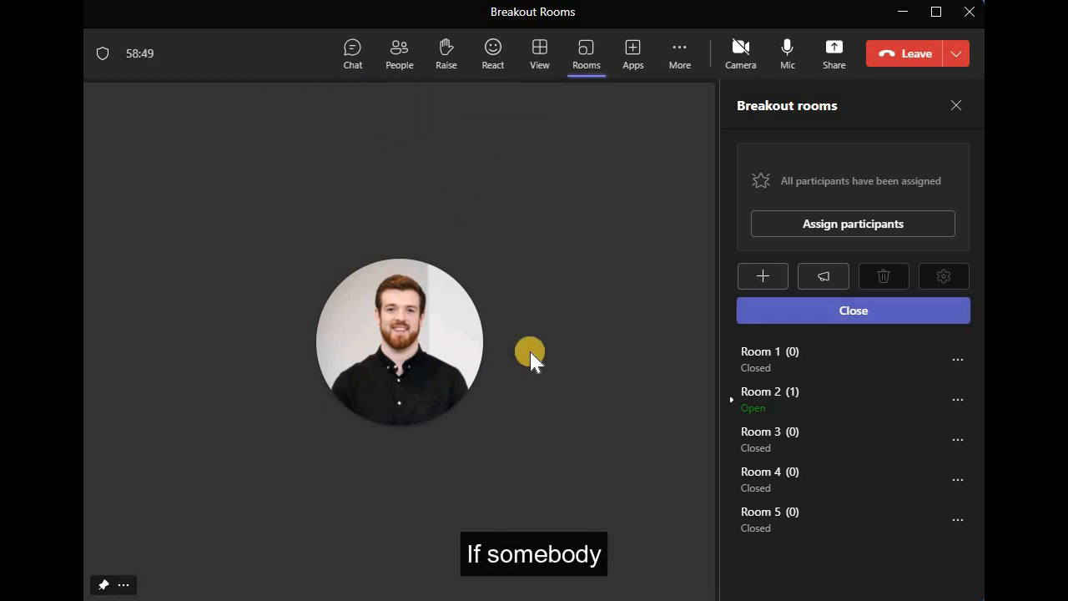
mouse_move(540, 344)
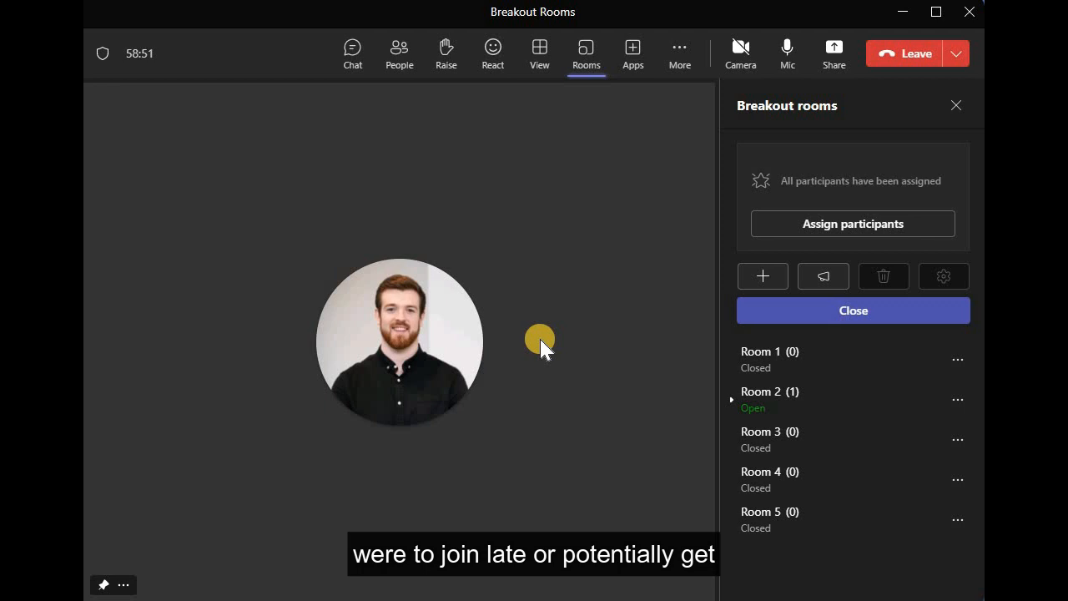
mouse_move(431, 374)
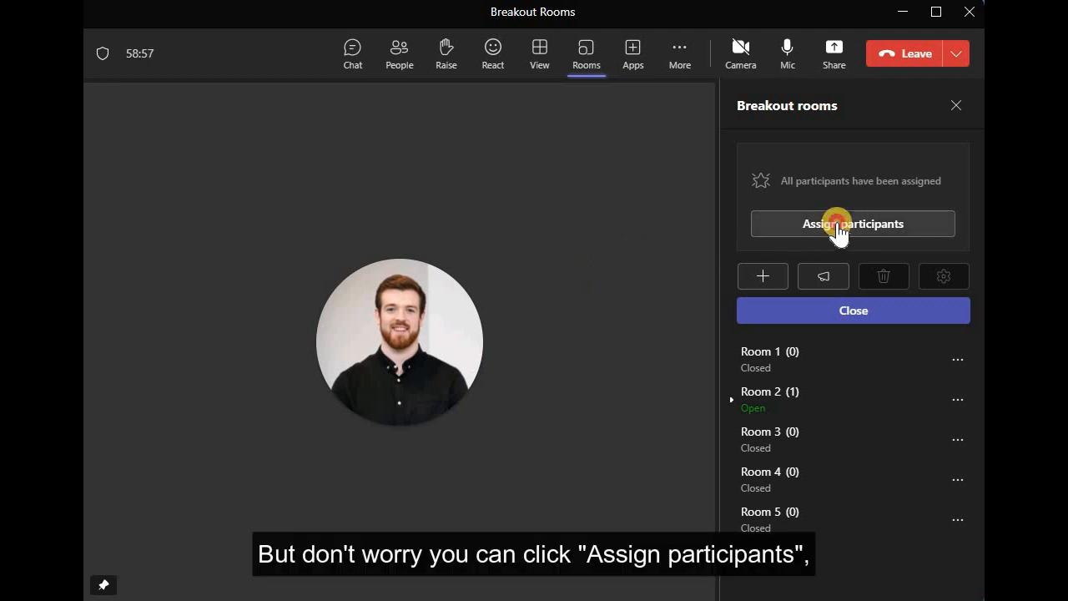
Close all breakout rooms and admit the returning guest from the lobby.
left_click(852, 224)
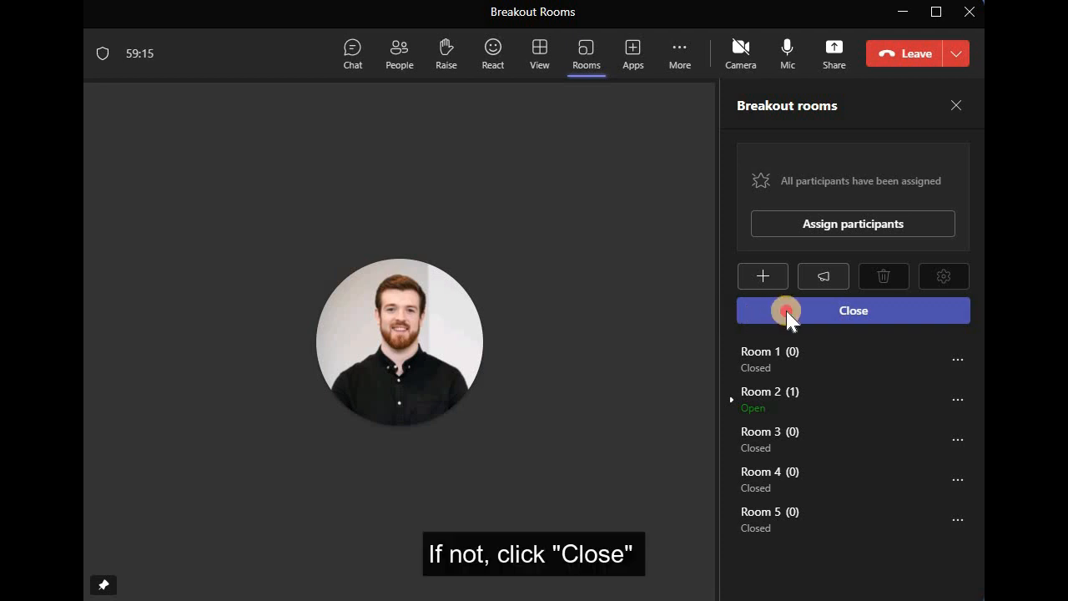
left_click(851, 309)
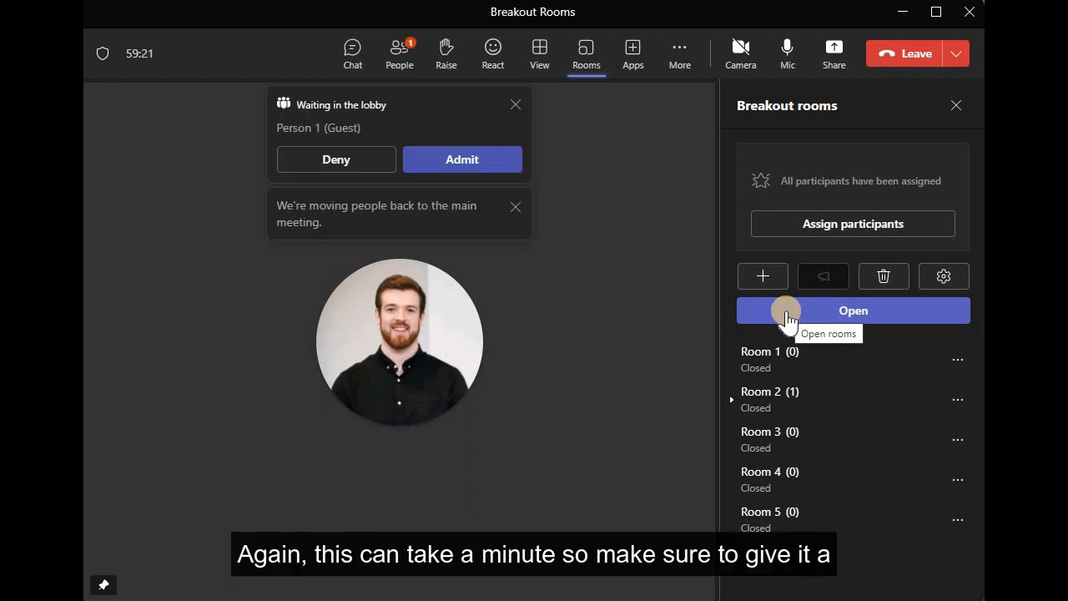
mouse_move(542, 184)
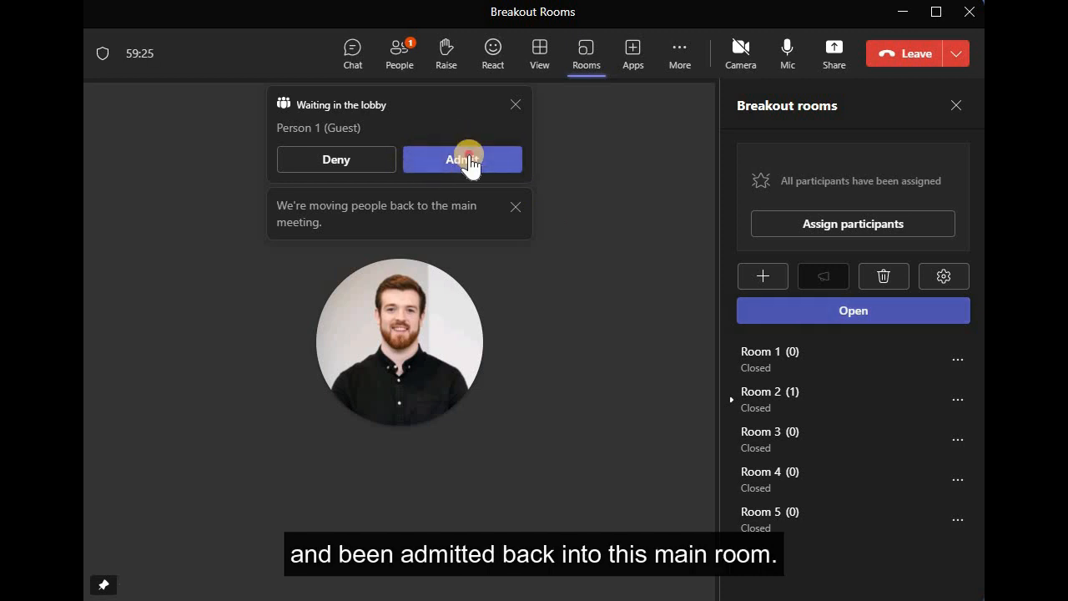
left_click(462, 160)
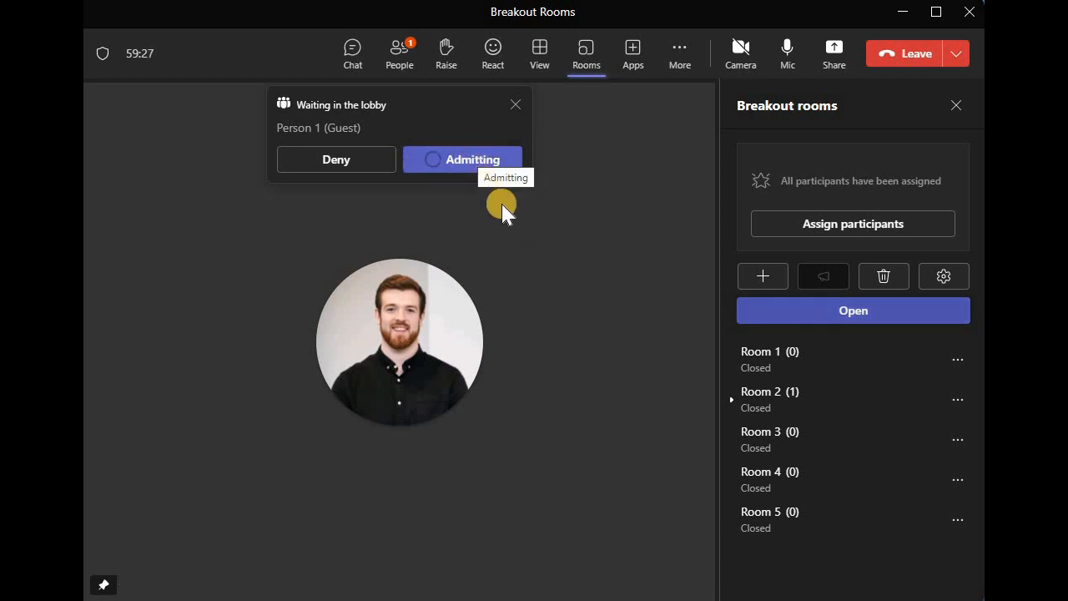
left_click(462, 161)
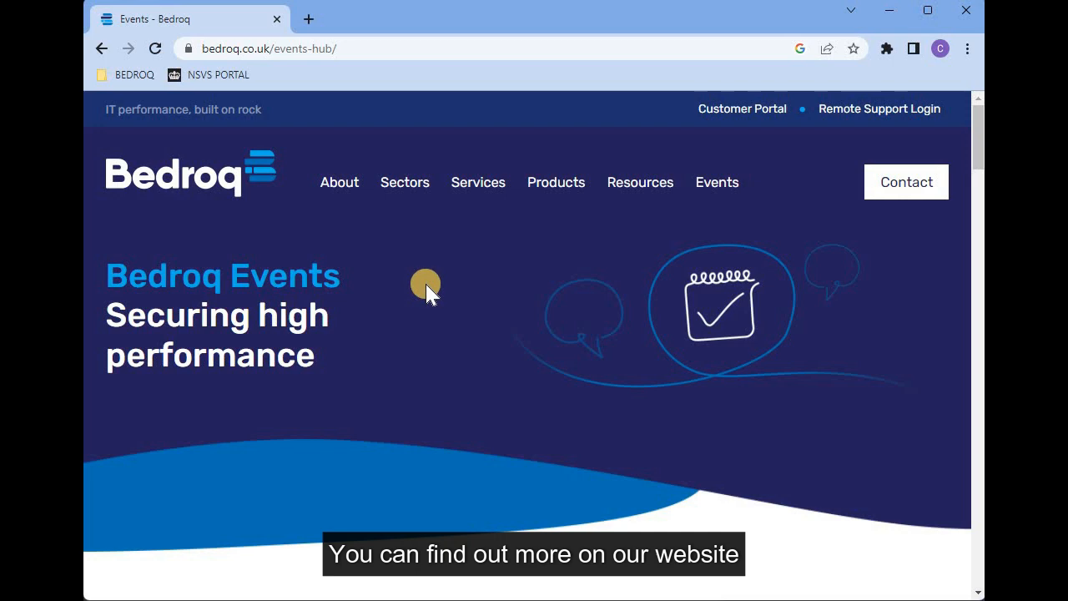
Scroll down the Bedroq Events page in Chrome.
scroll("down", 3)
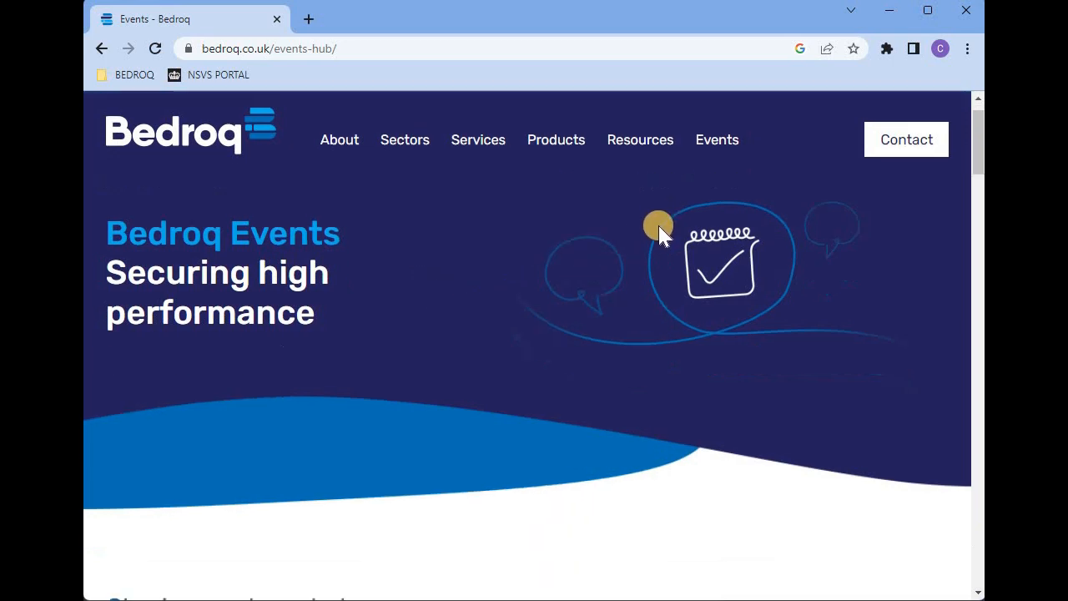